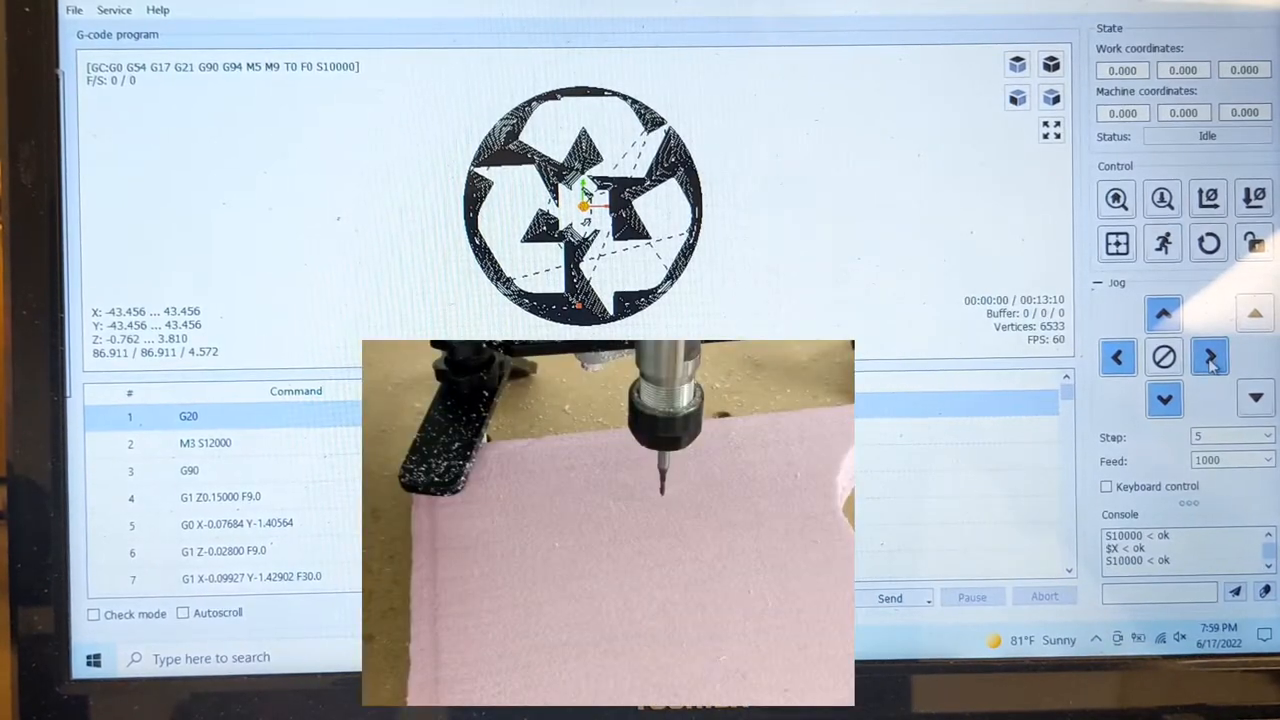
Jog the spindle right along X over the foam, then back left to about -56.6, hitting the limit alarm.
click(1209, 357)
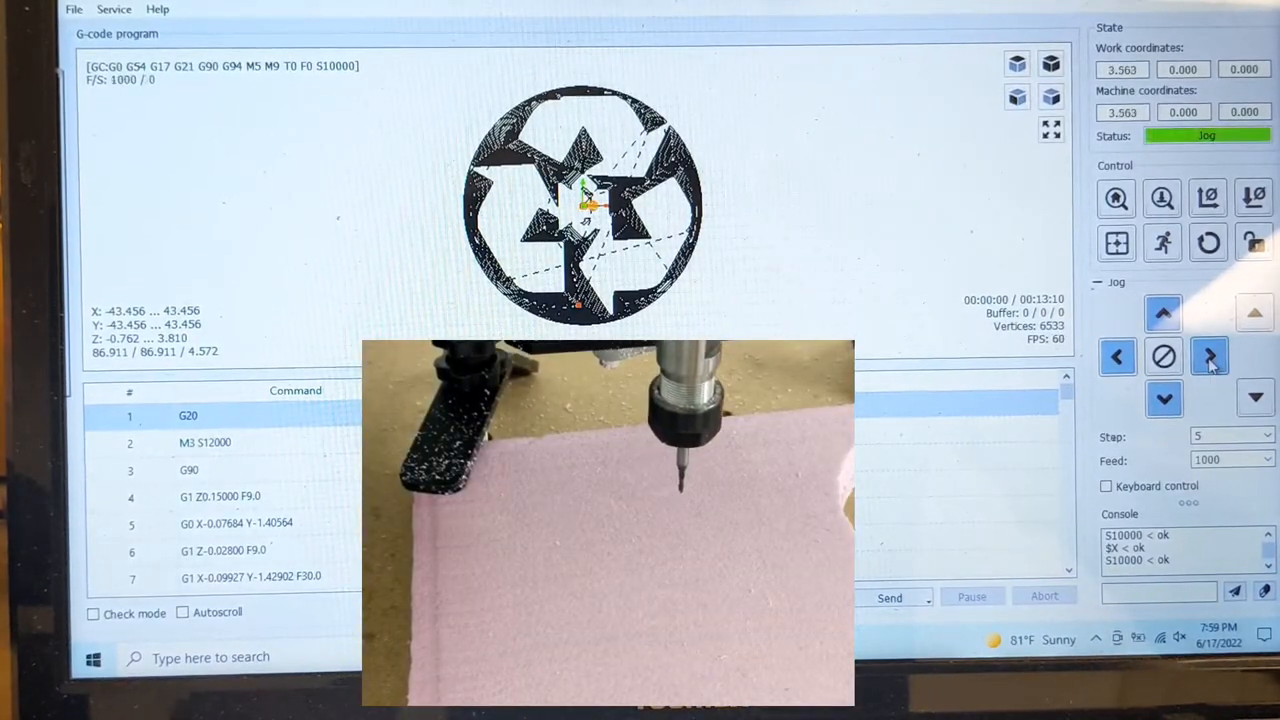
click(1209, 356)
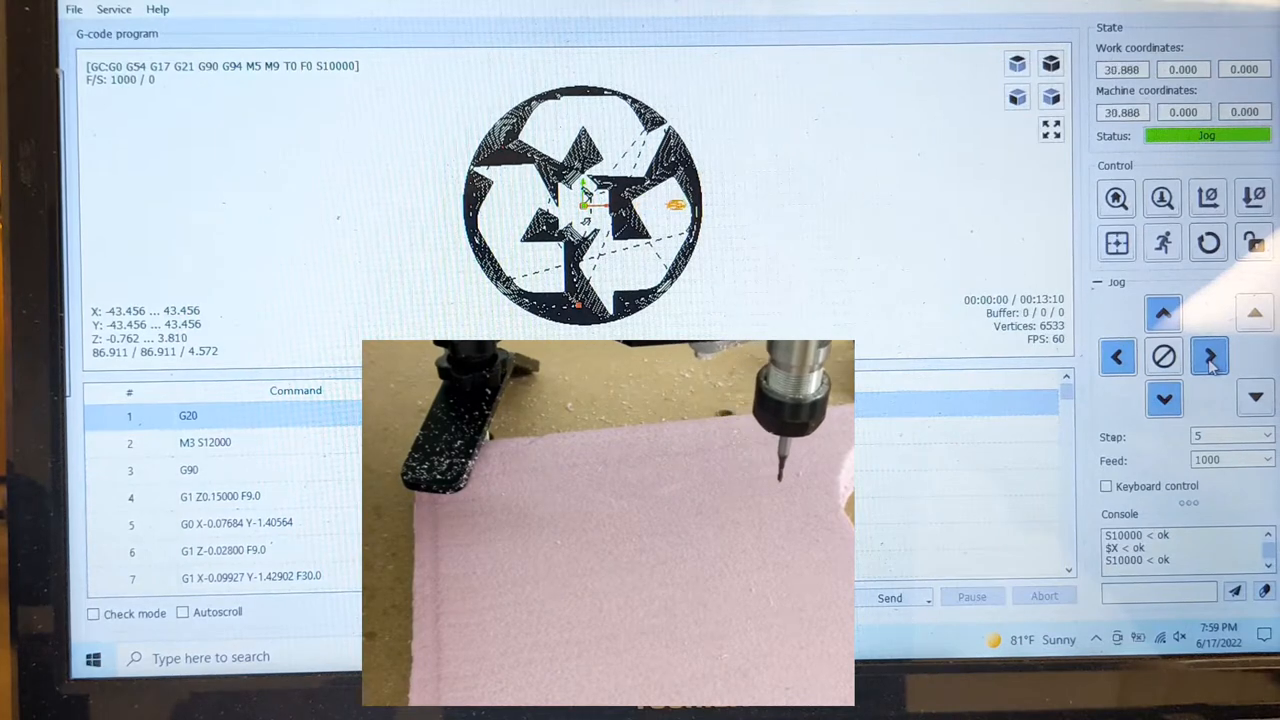
click(1209, 356)
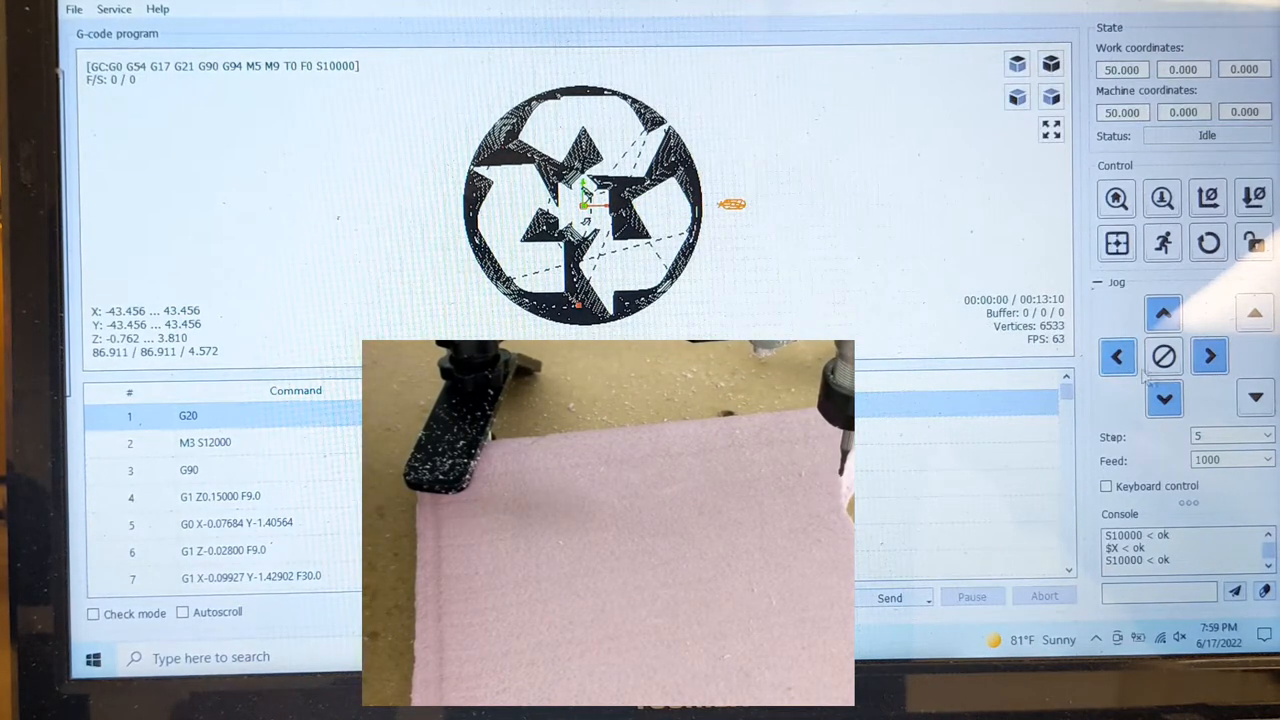
click(1116, 356)
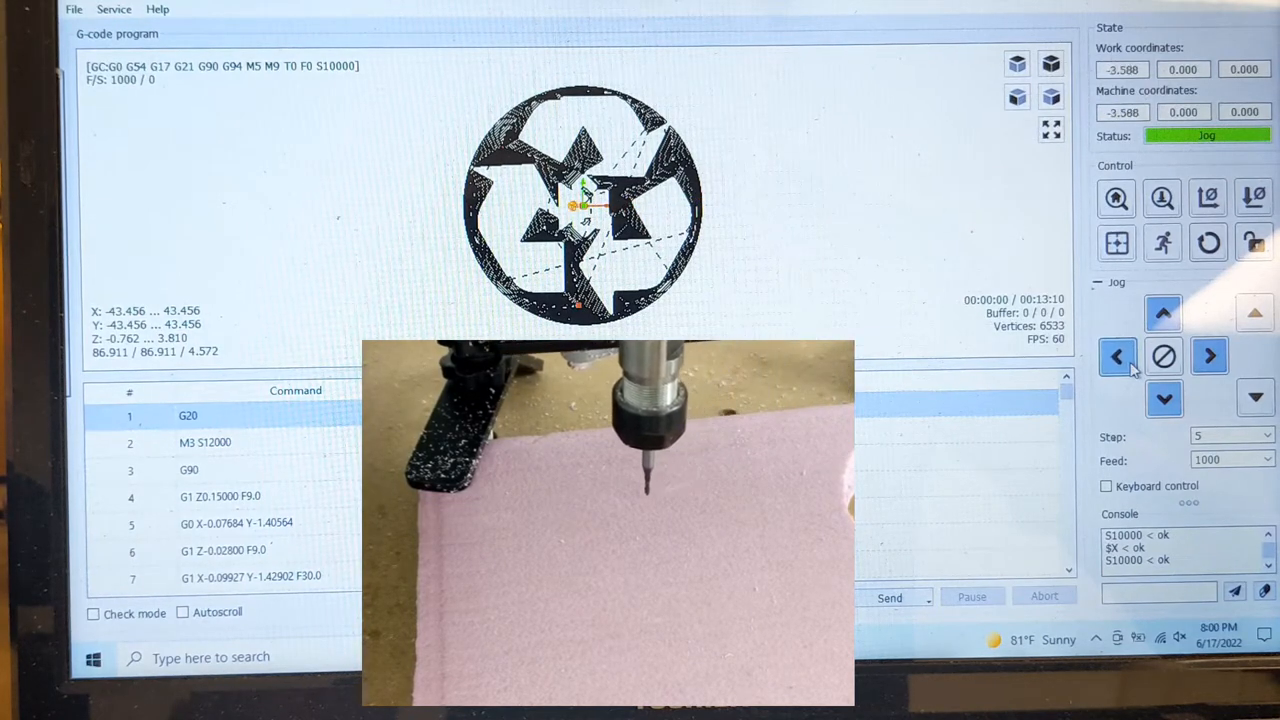
click(1117, 355)
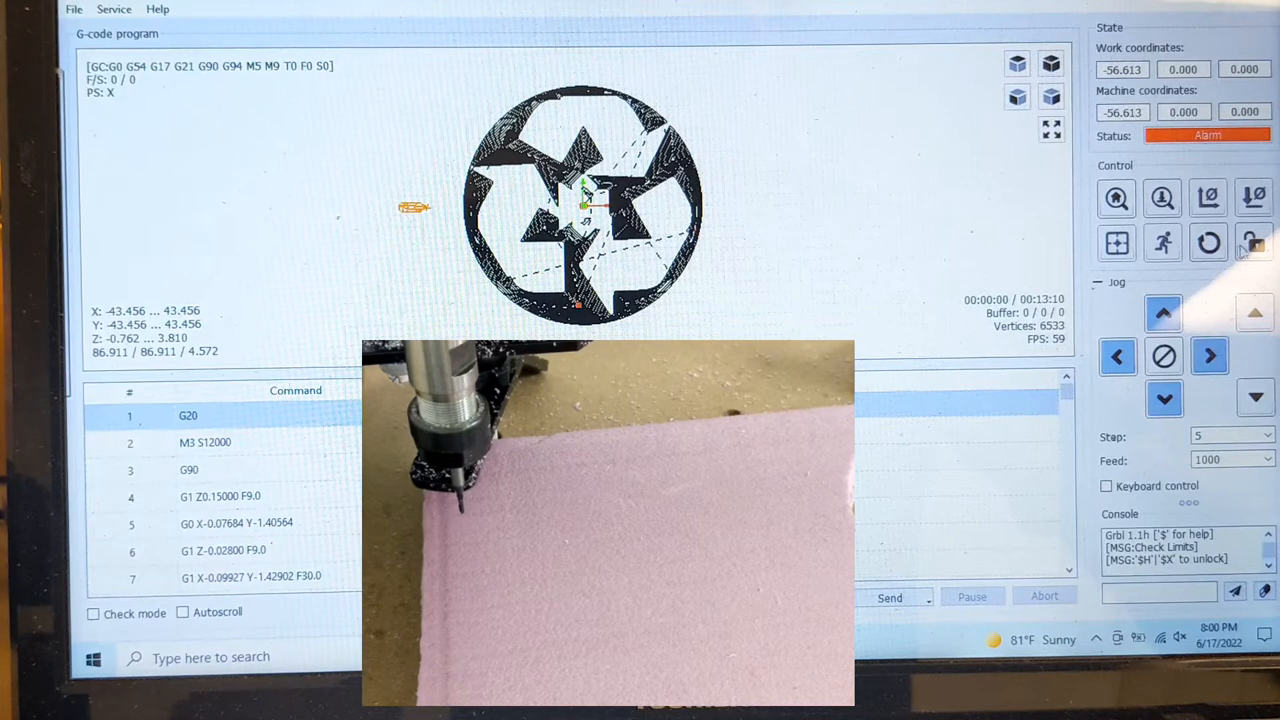
Unlock the limit alarm and jog the spindle right to about X -1.6.
click(1254, 242)
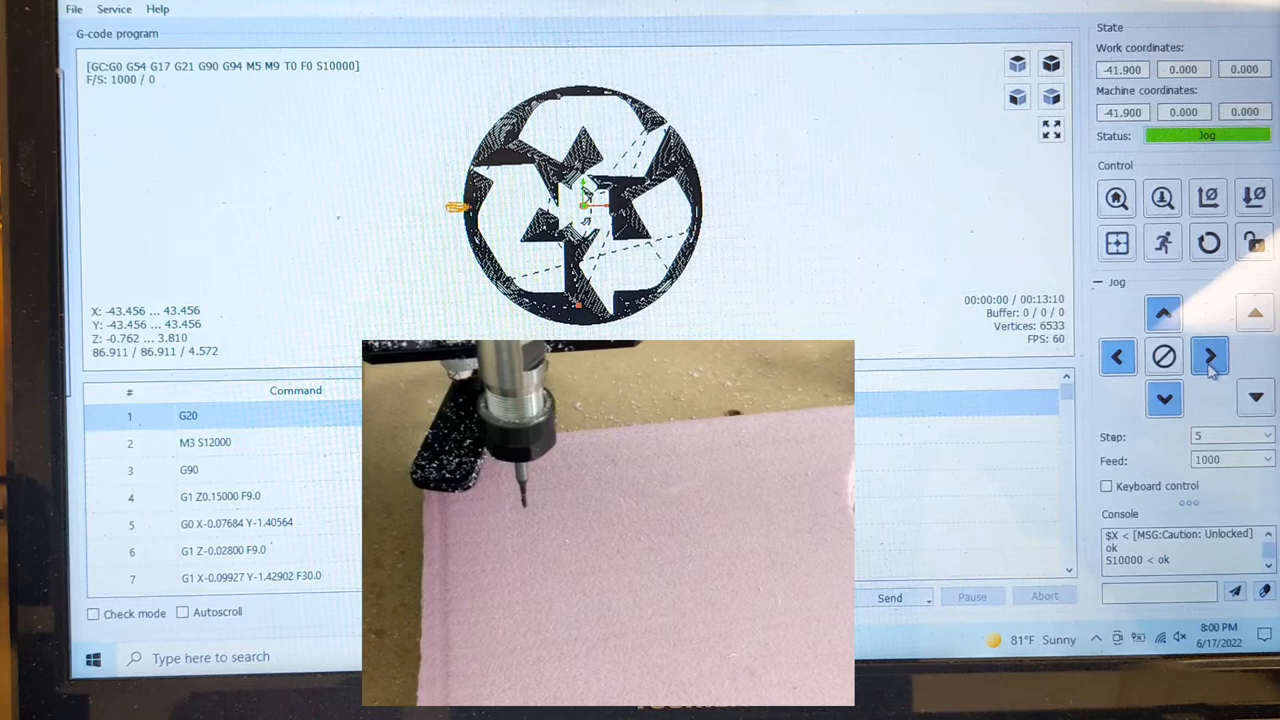
click(1210, 357)
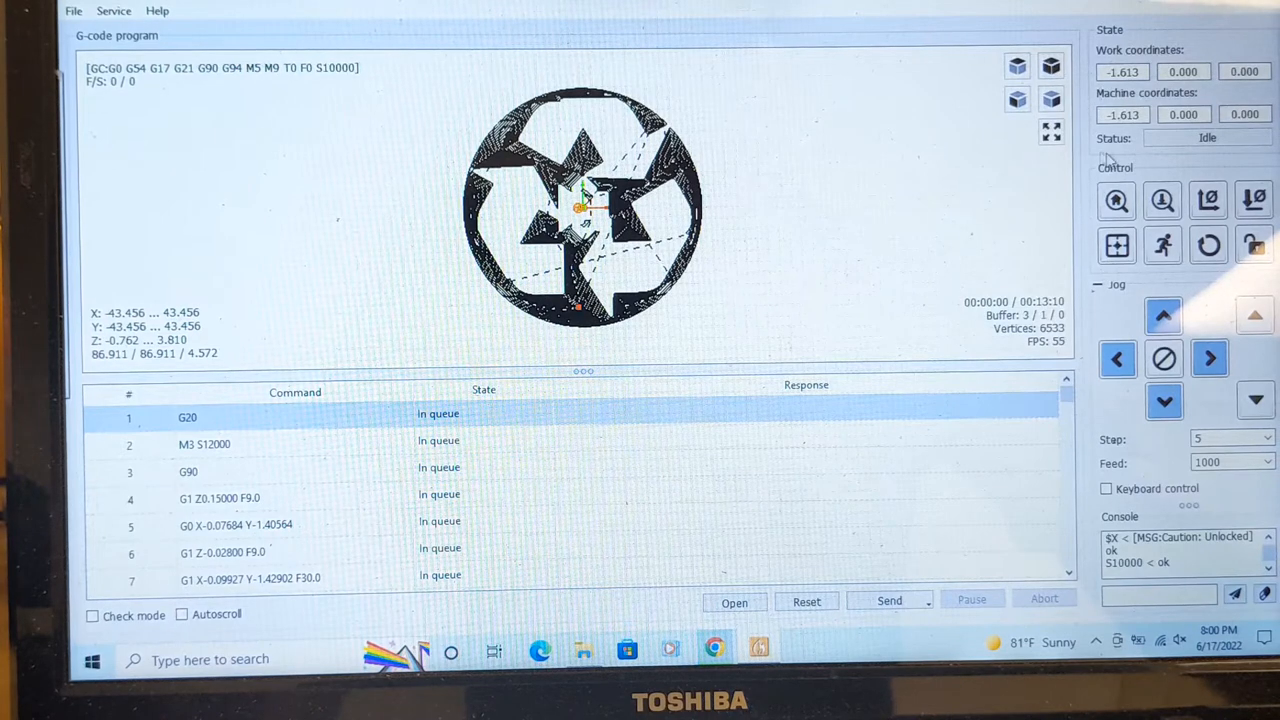
mouse_move(1162, 200)
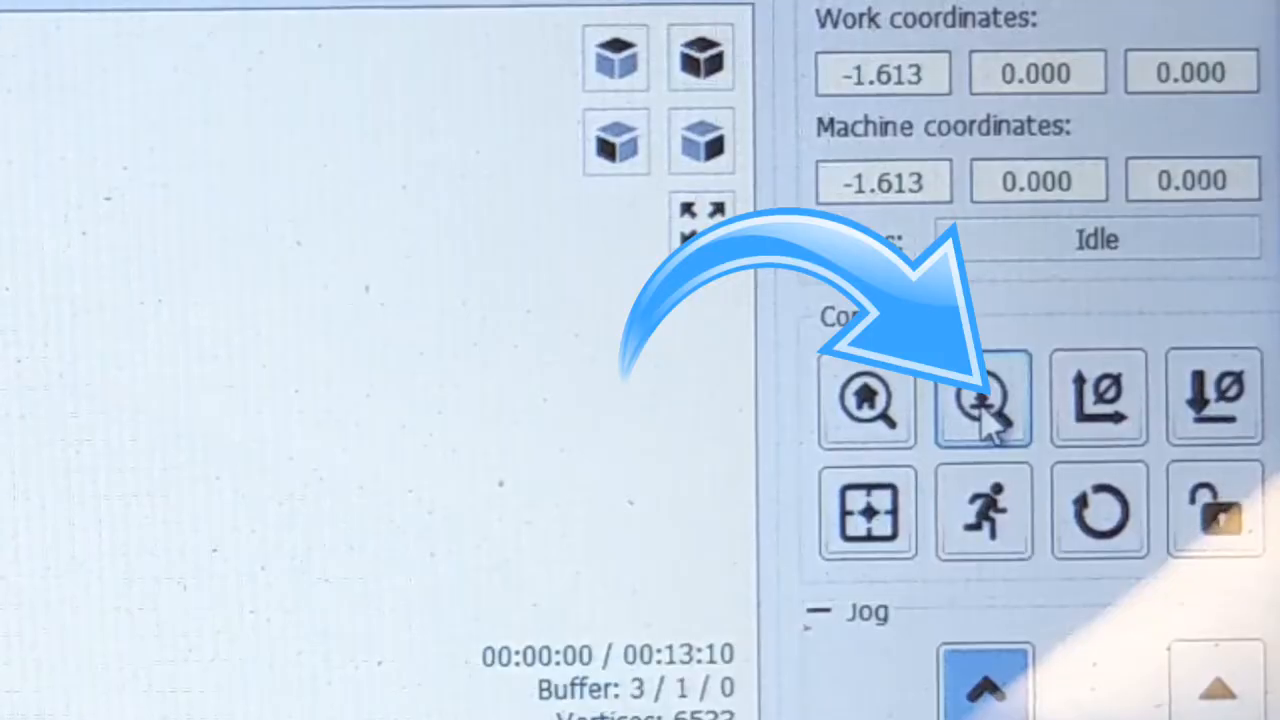
Run the Z probe to zero the tool on the foam surface (G92 Z14.83, lift to Z5).
click(982, 400)
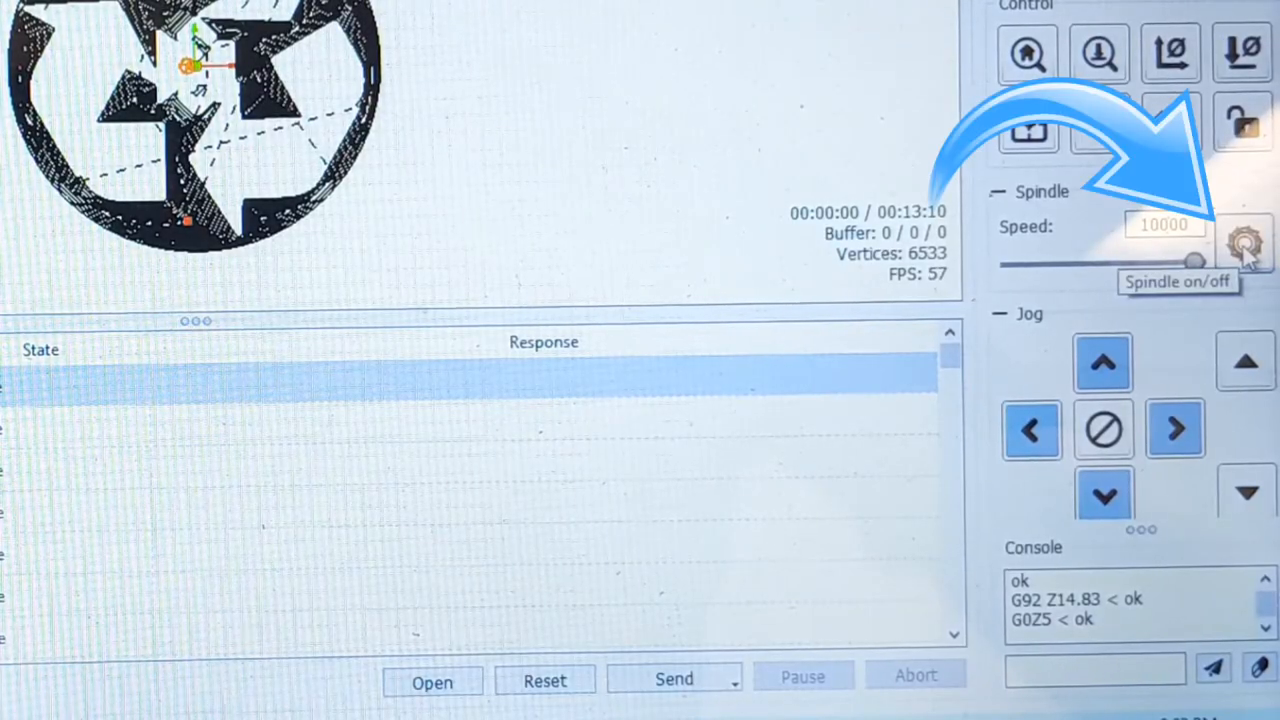
Switch the spindle on at 10000 and send the loaded roughing program to carve.
click(1243, 243)
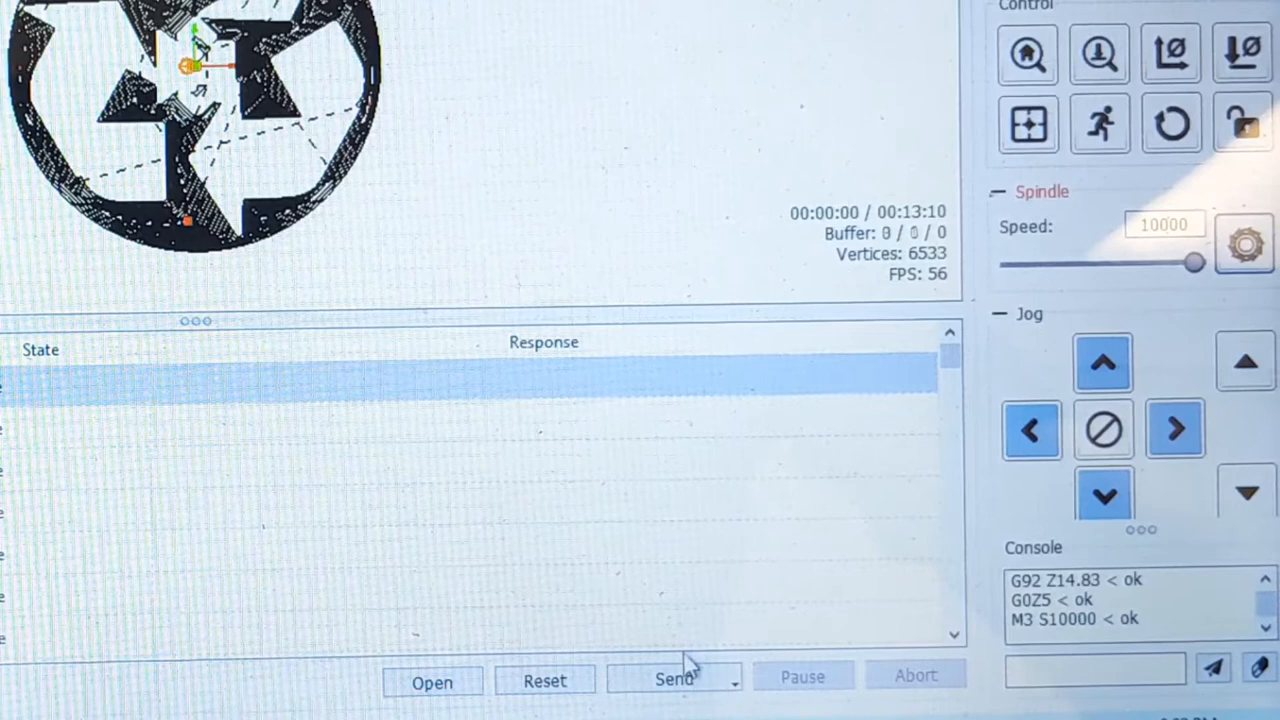
click(674, 679)
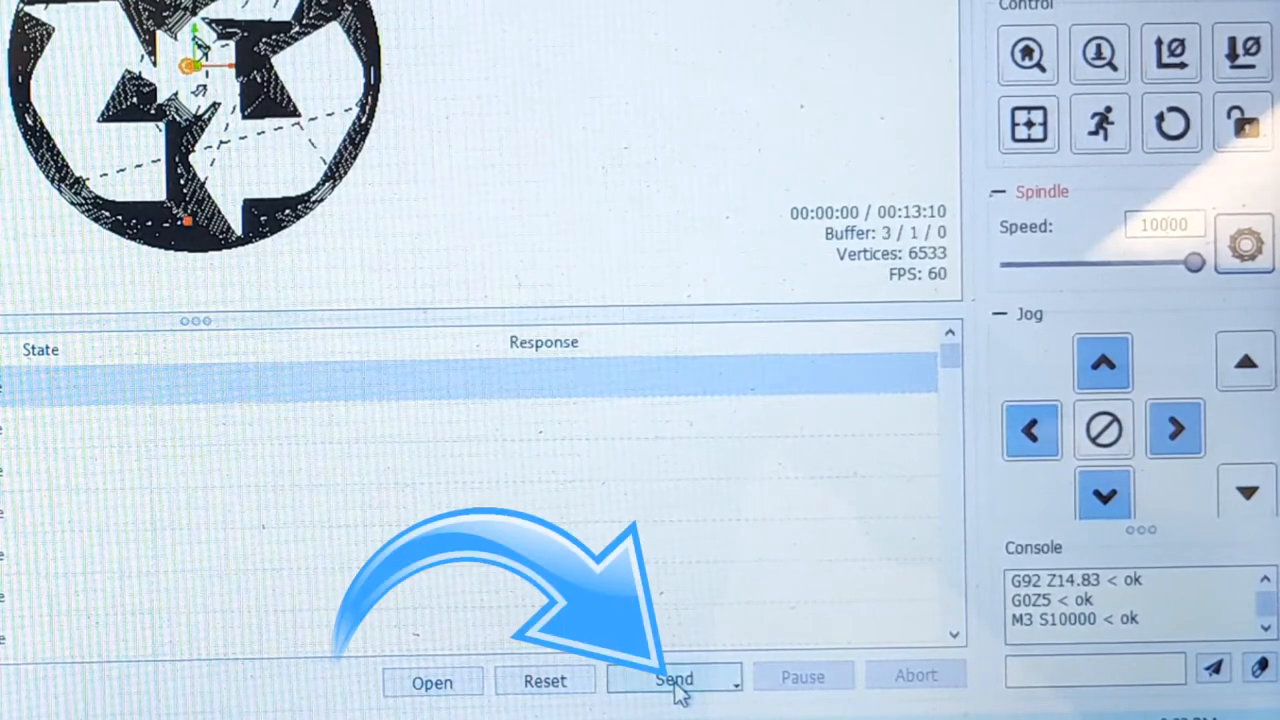
click(674, 678)
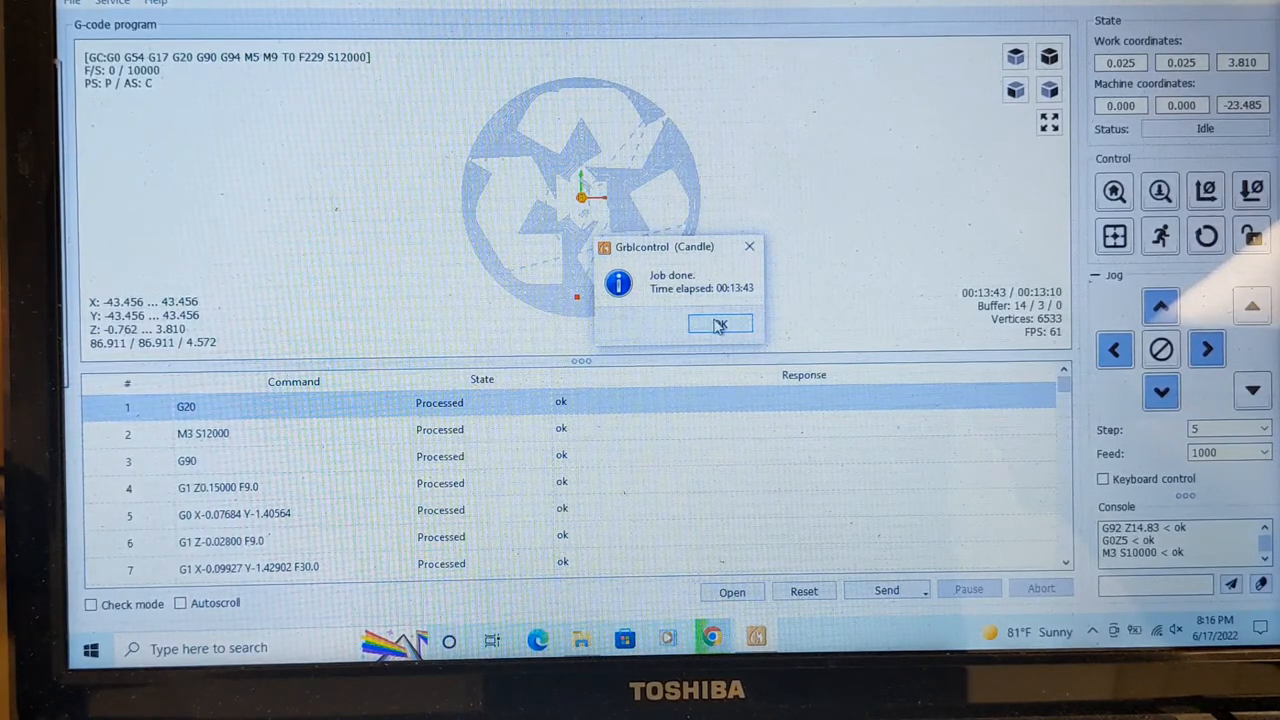
Dismiss the 'Job done' notice and bring up the file-open dialog for the next program.
click(719, 324)
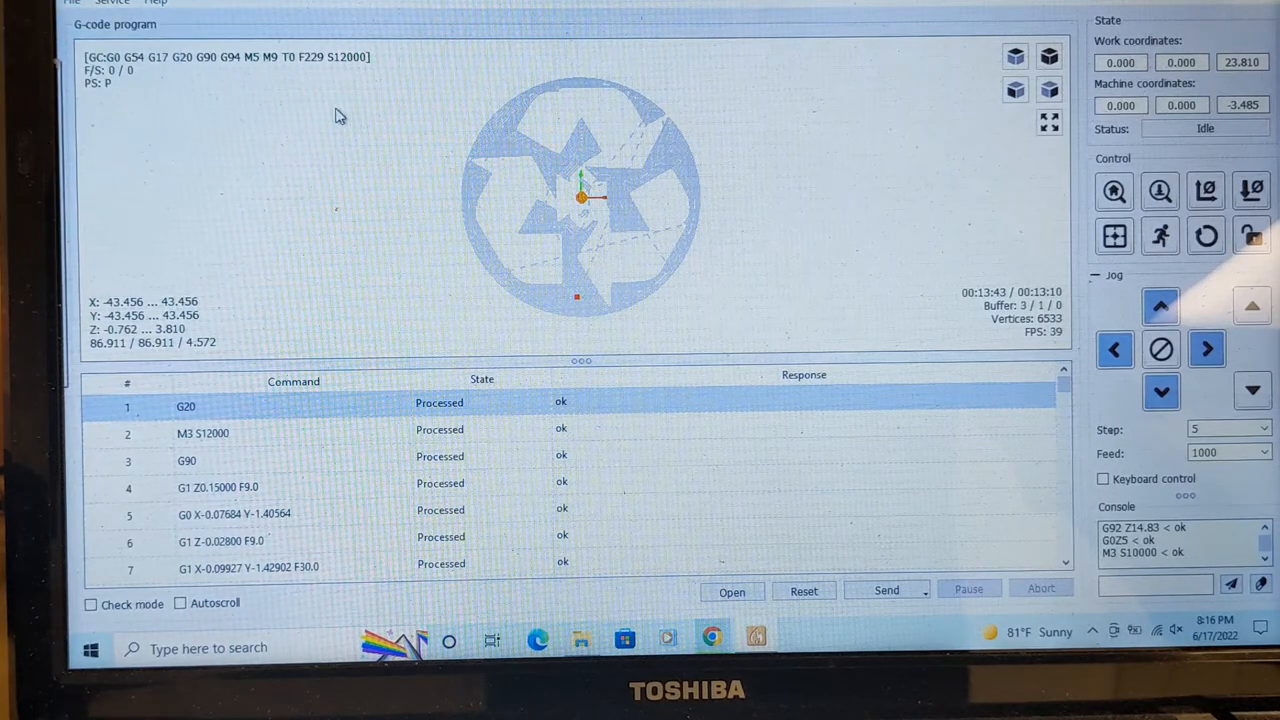
click(731, 591)
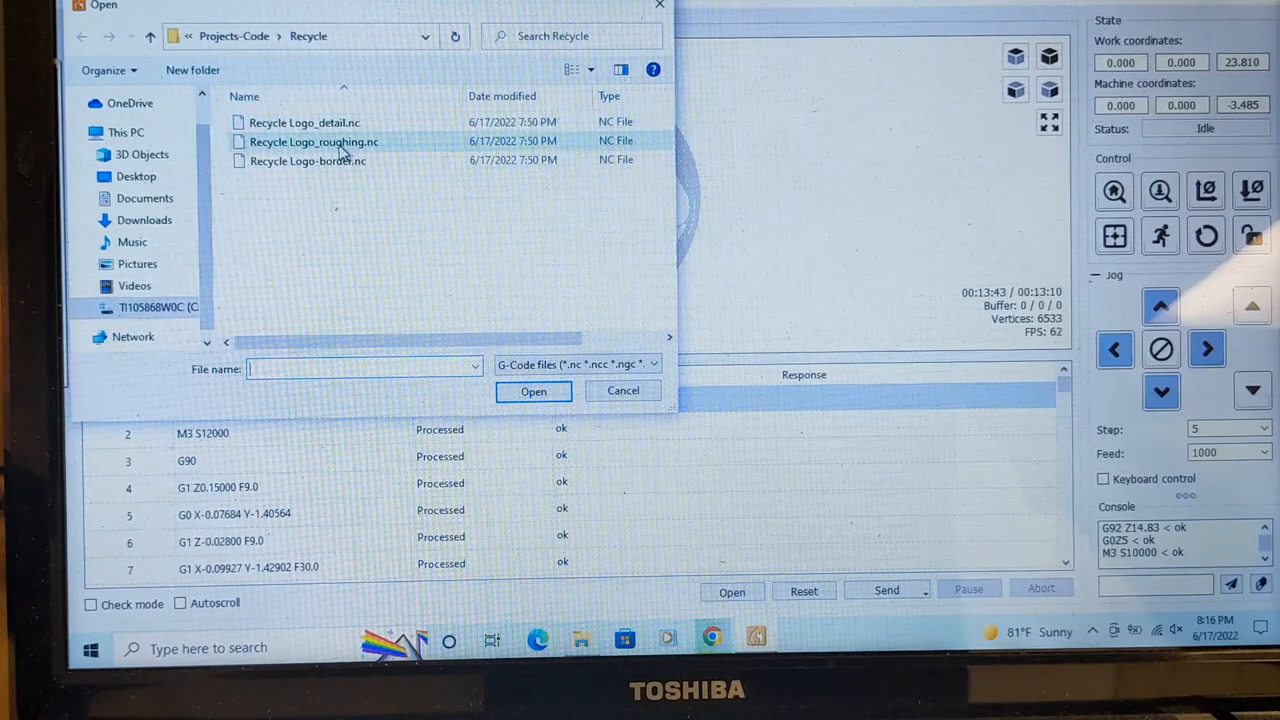
mouse_move(304, 122)
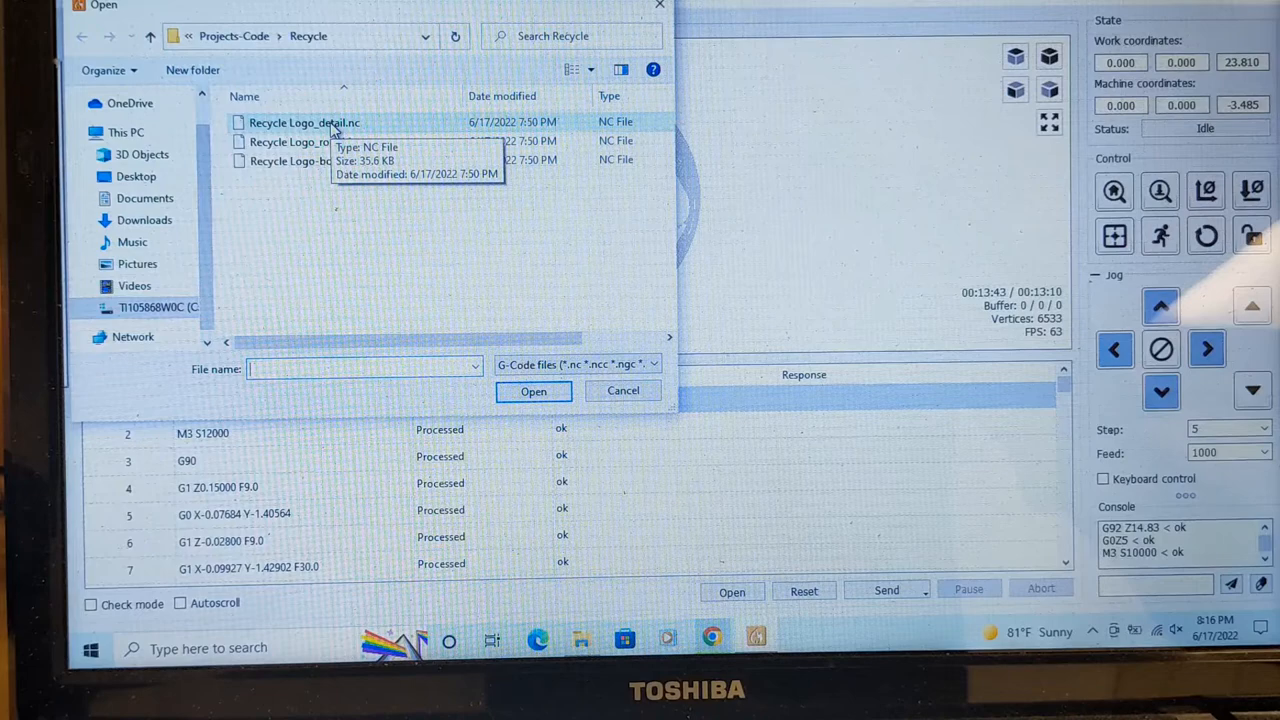
Select and load Recycle Logo_detail.nc, queuing its commands with about 7 minutes estimated.
click(304, 122)
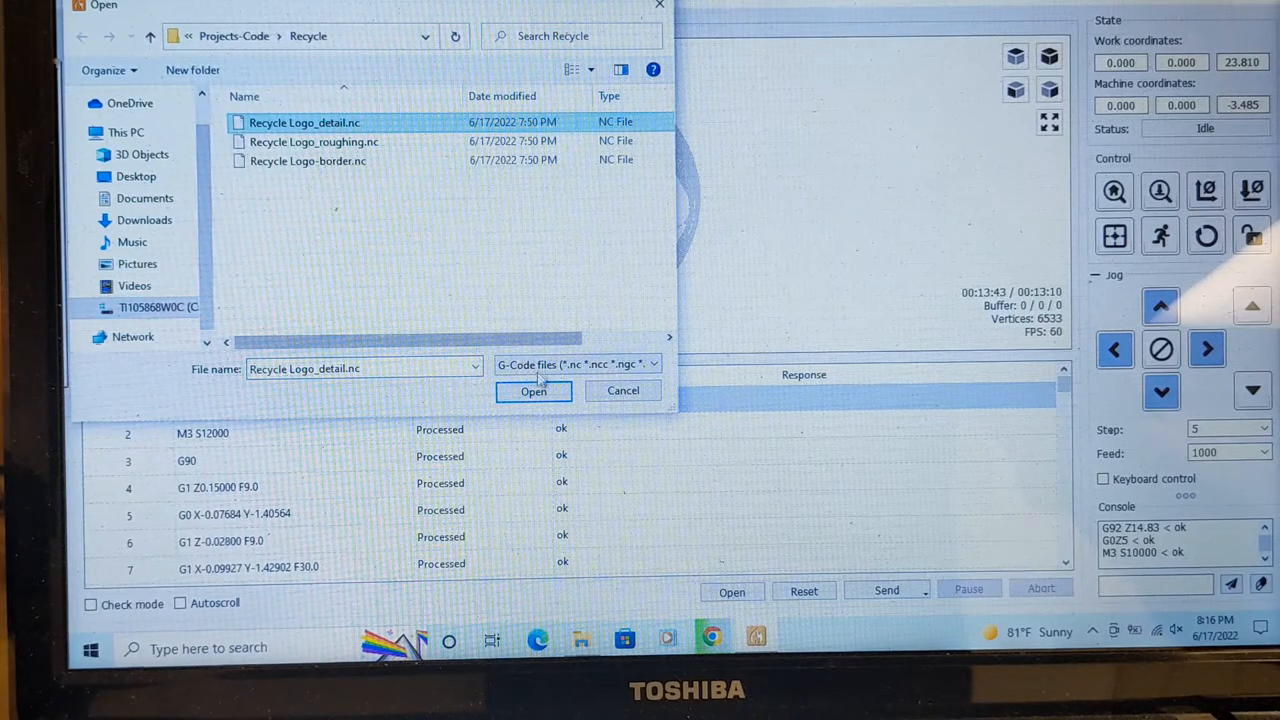
click(533, 391)
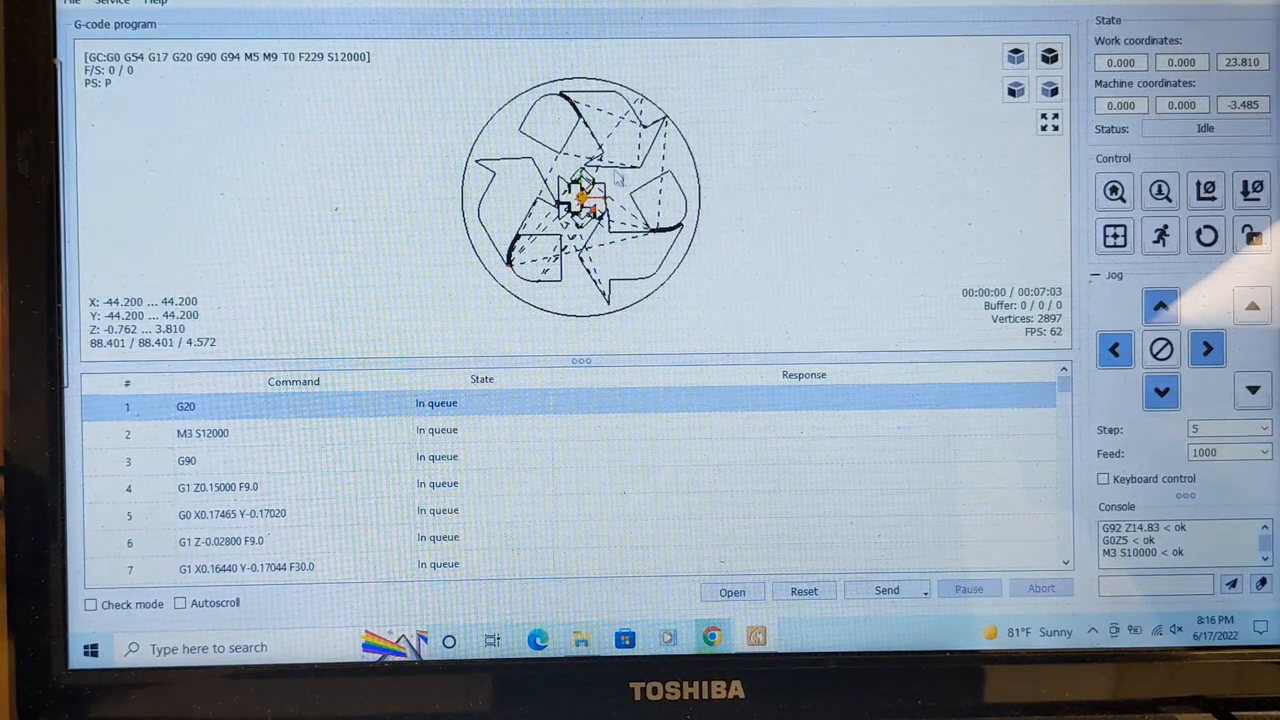
mouse_move(625, 180)
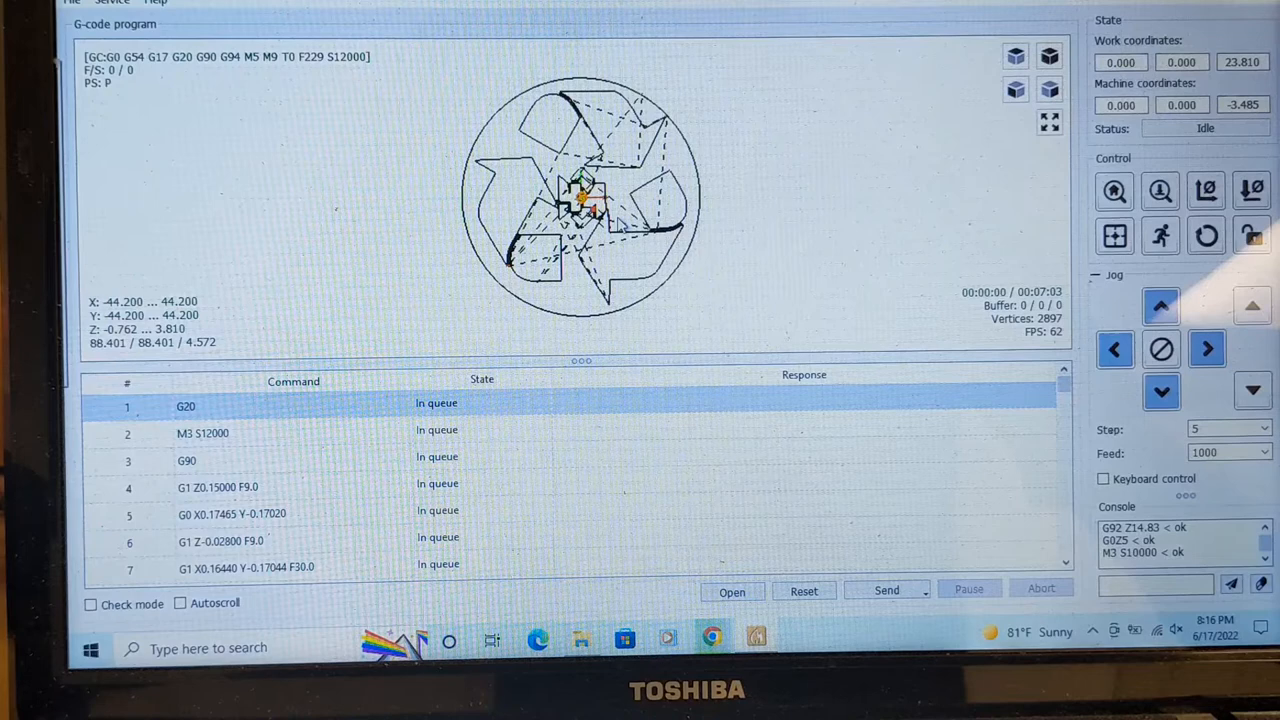
mouse_move(660, 238)
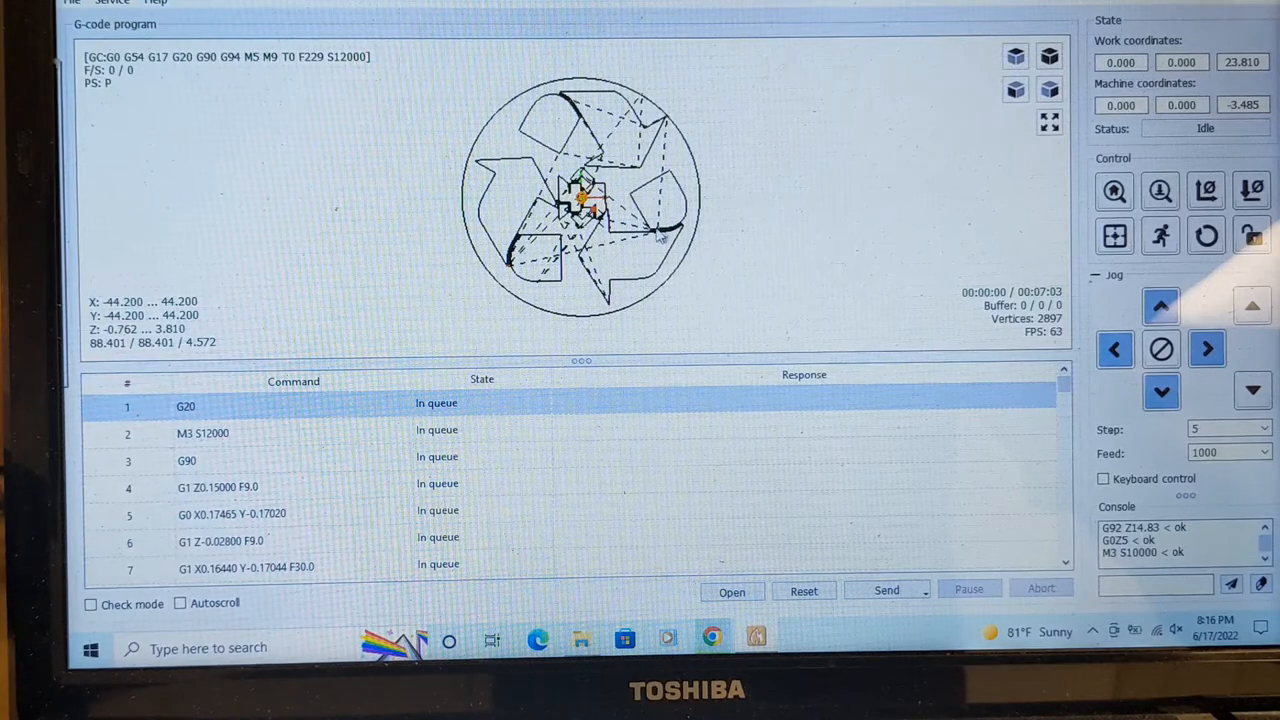
mouse_move(735, 240)
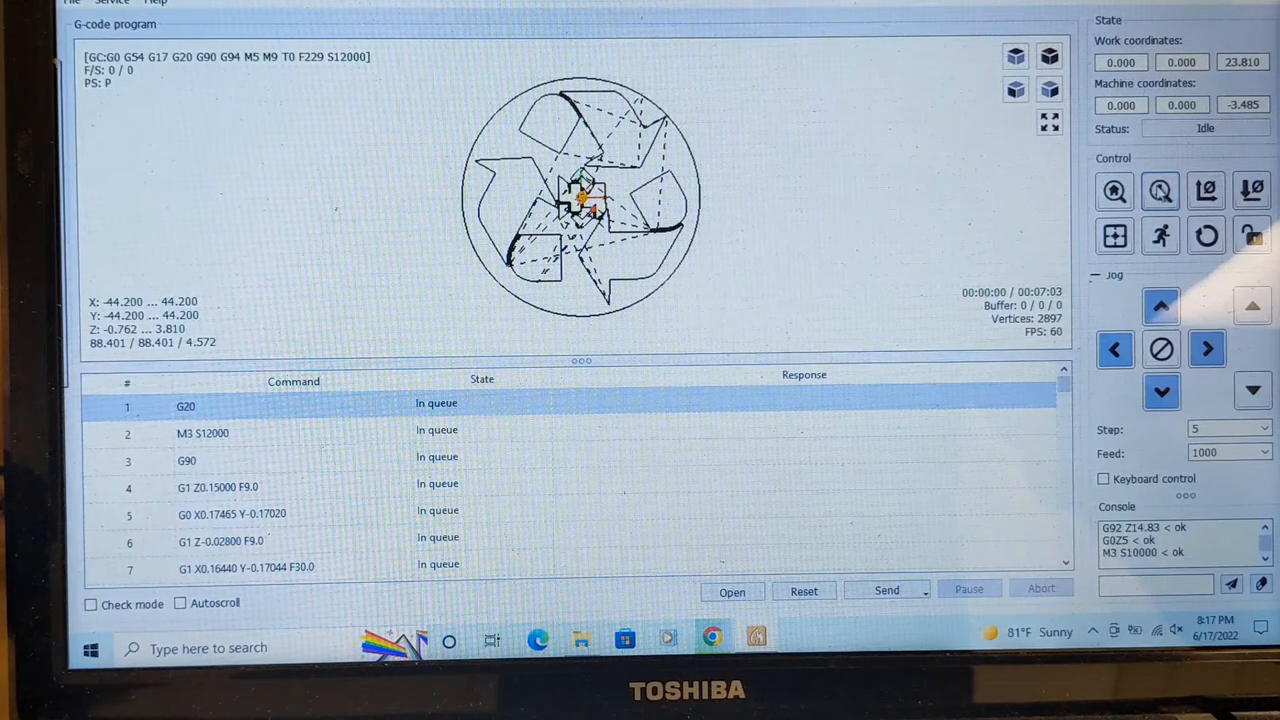
mouse_move(1160, 191)
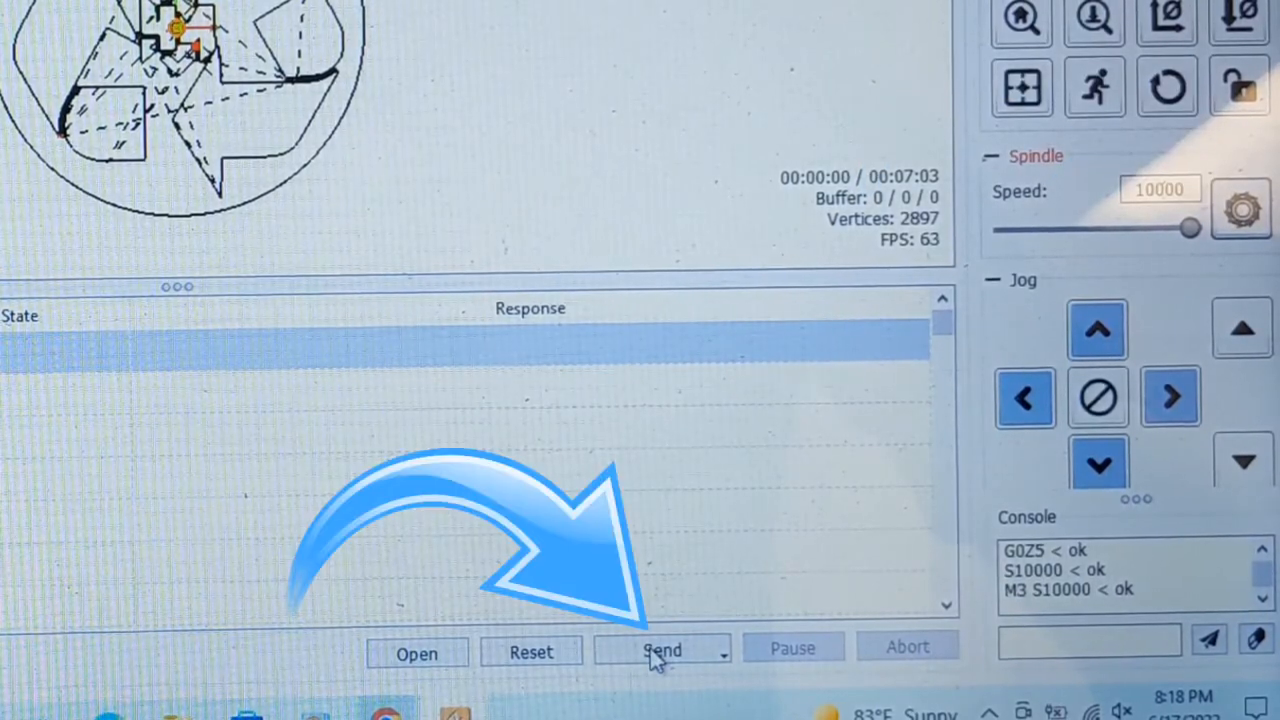
Send the detail G-code to carve the logo details.
click(662, 650)
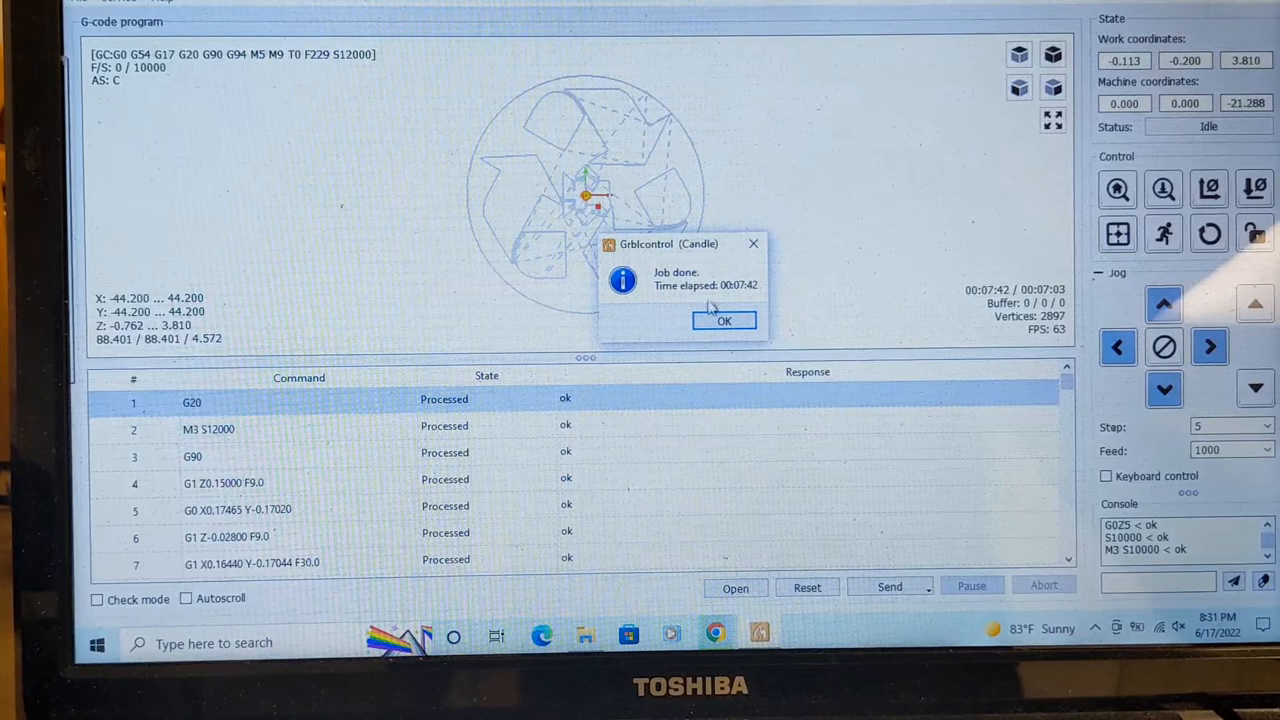
Dismiss the detail job-done notice and load Recycle Logo-border.nc for the circle cut.
click(724, 321)
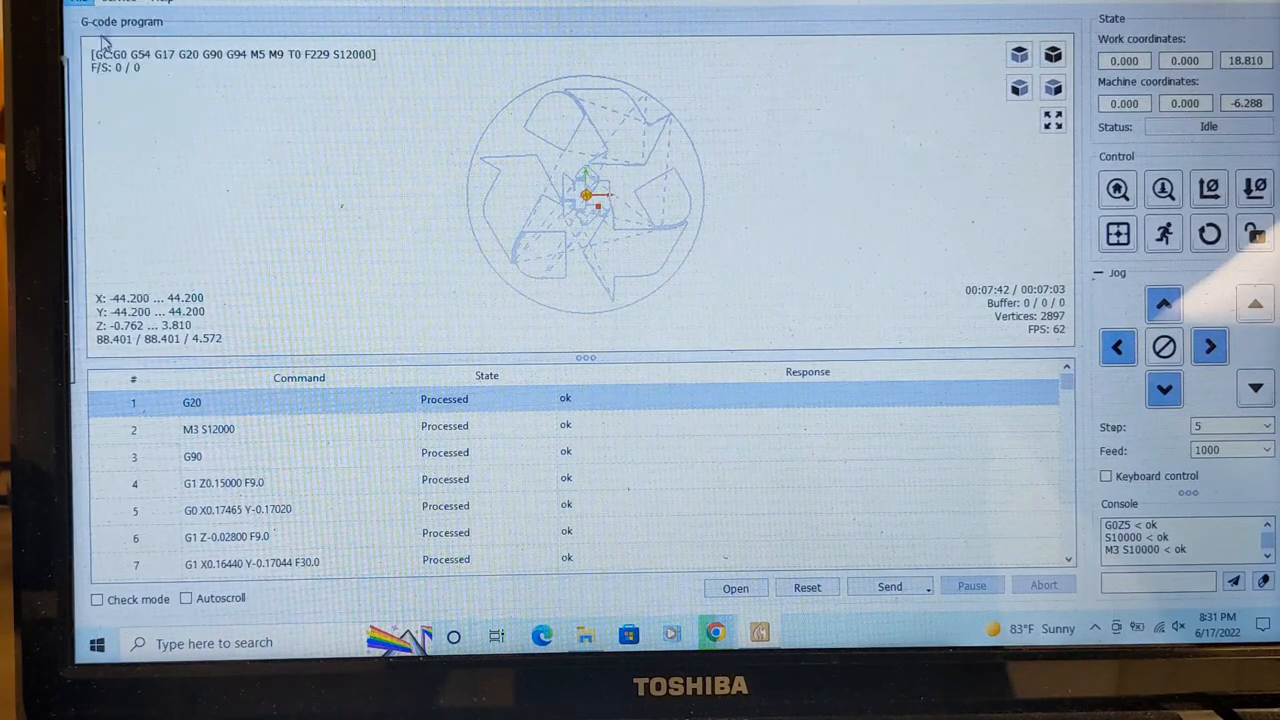
click(735, 587)
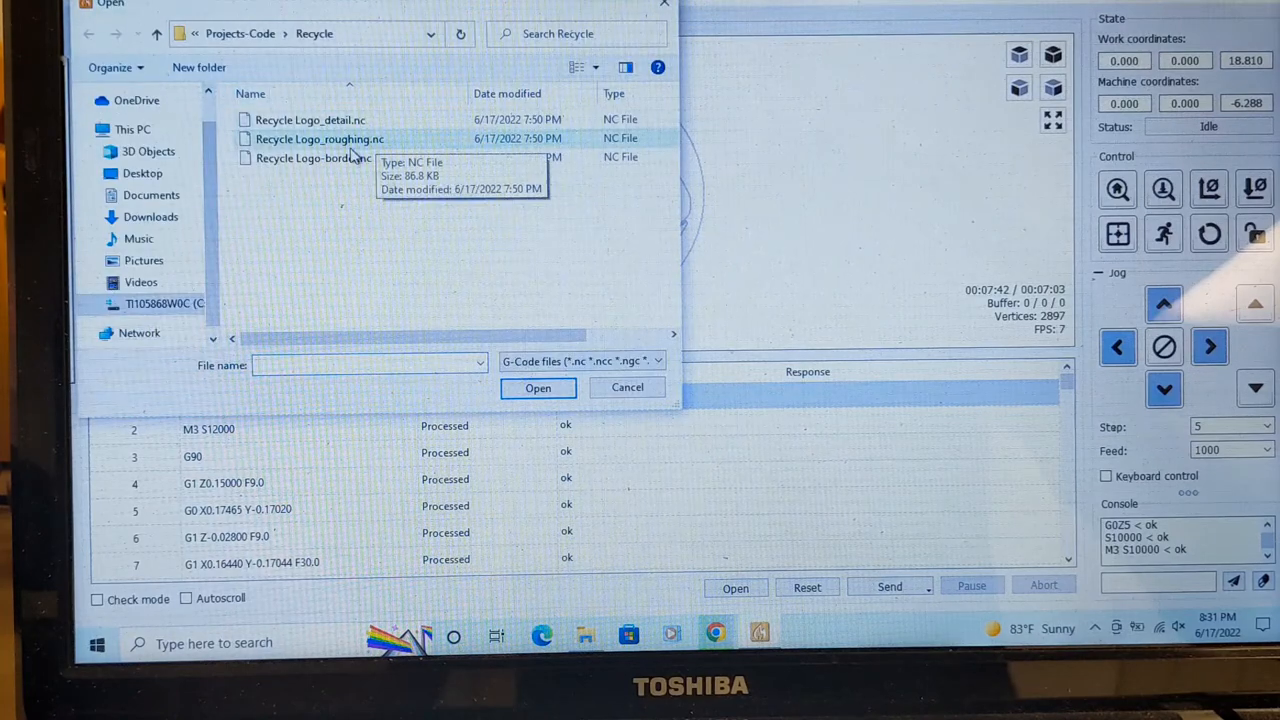
click(313, 158)
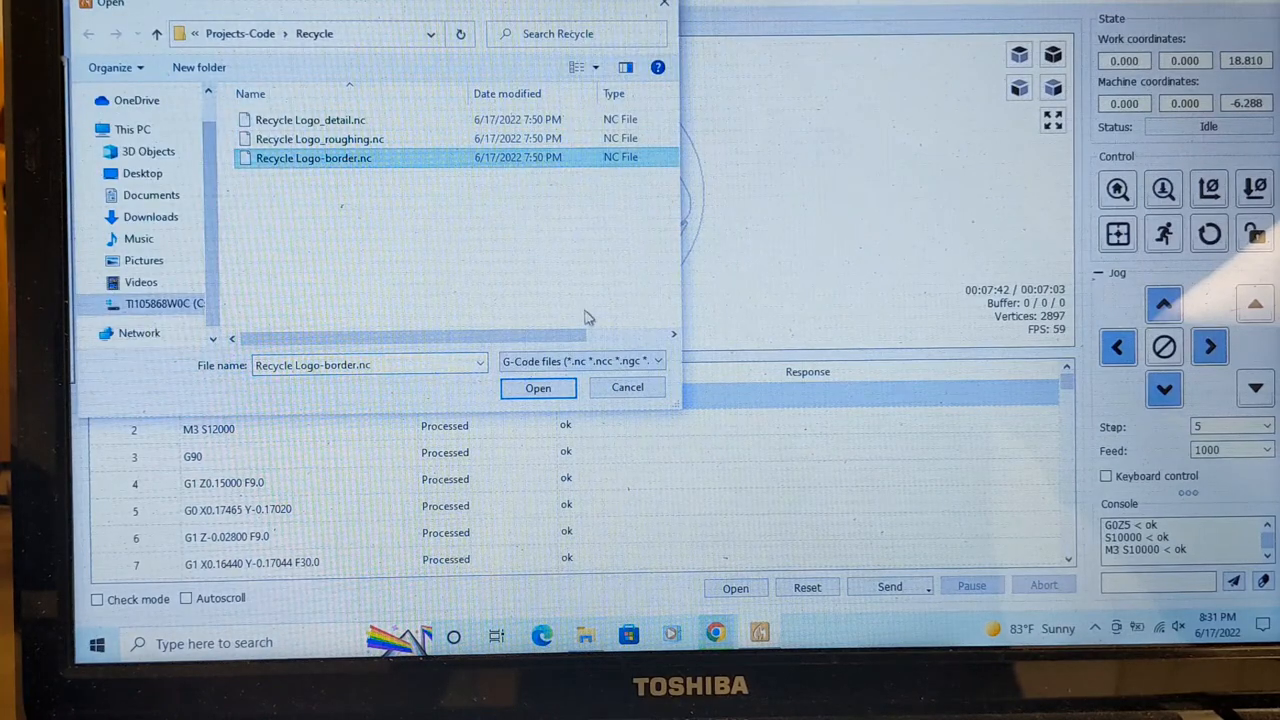
click(537, 388)
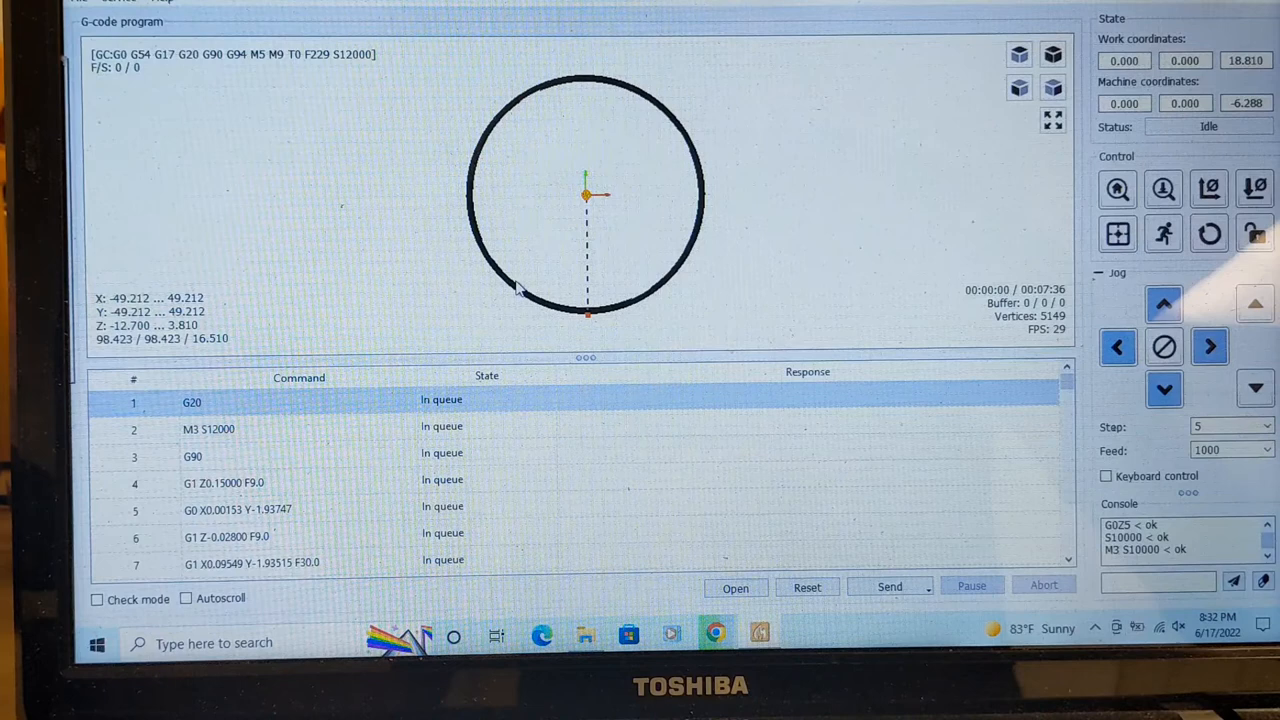
mouse_move(375, 183)
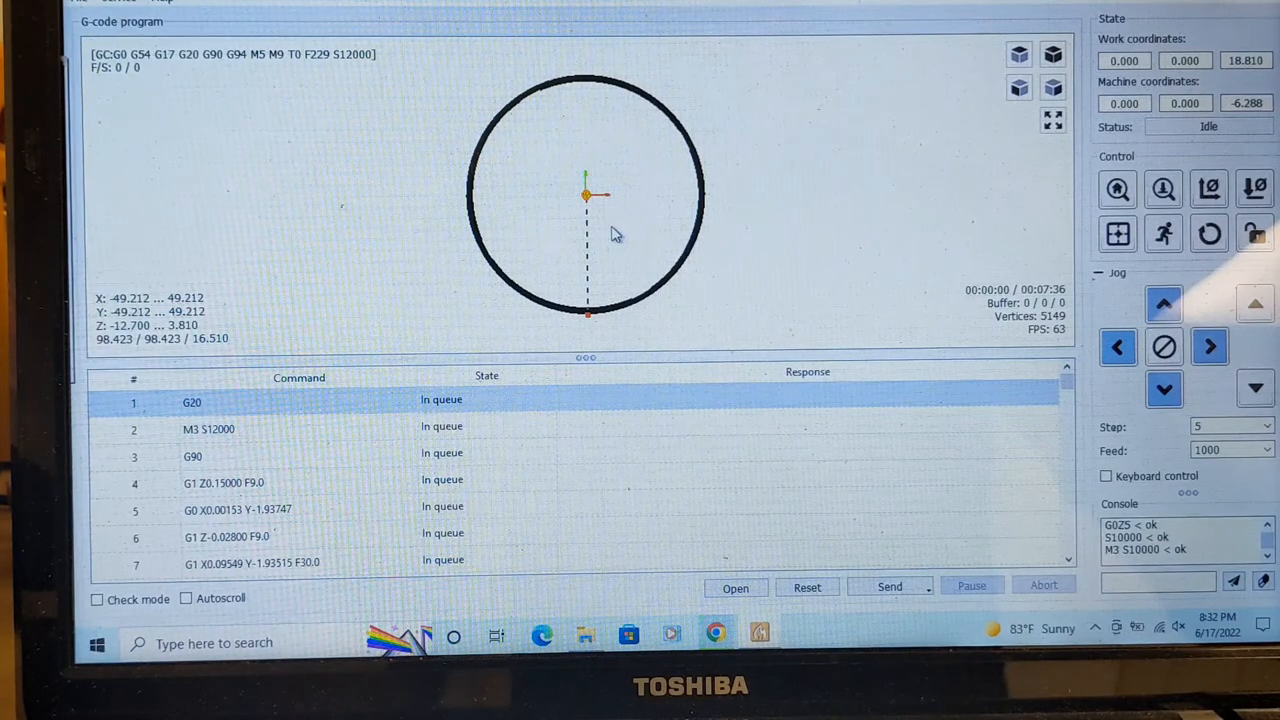
mouse_move(603, 205)
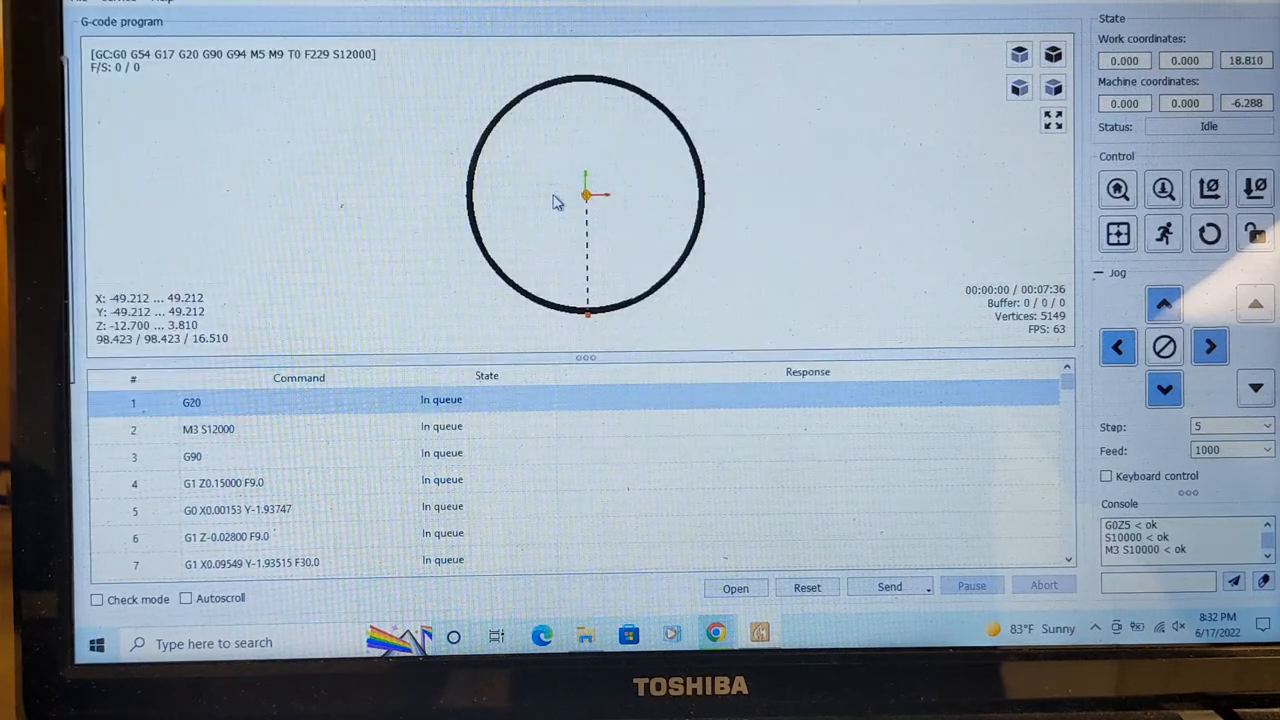
mouse_move(545, 198)
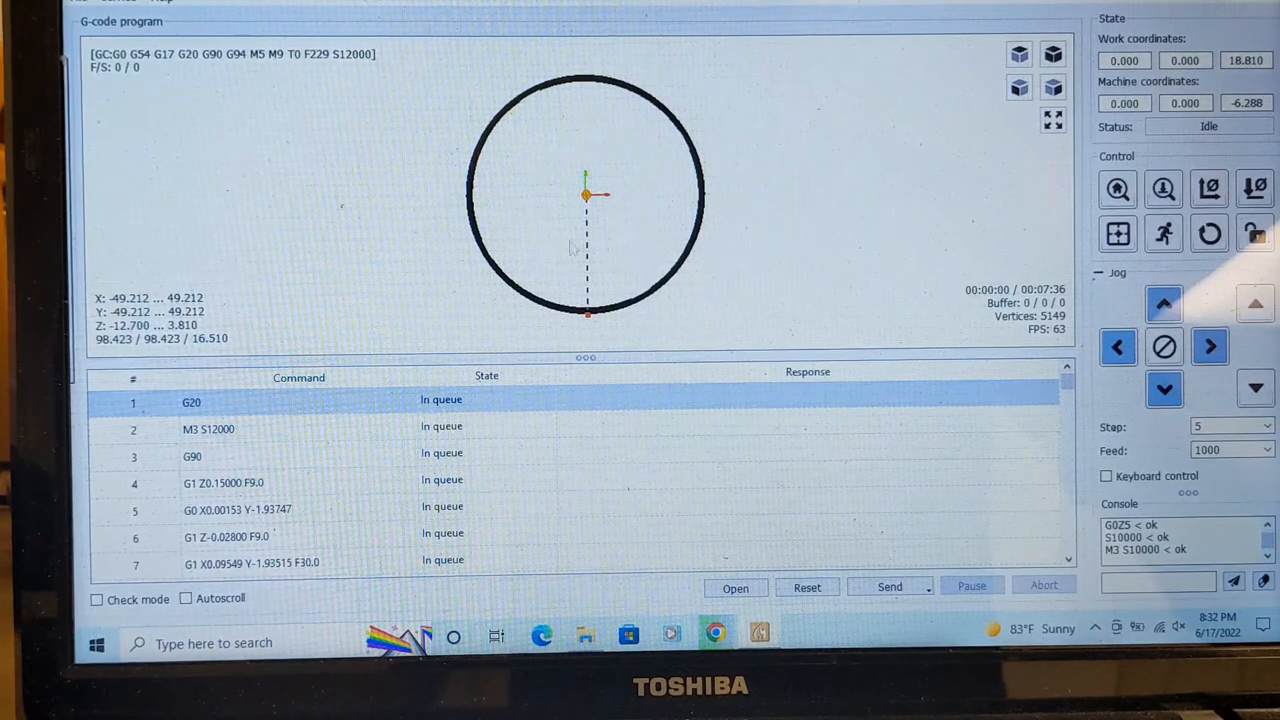
mouse_move(530, 140)
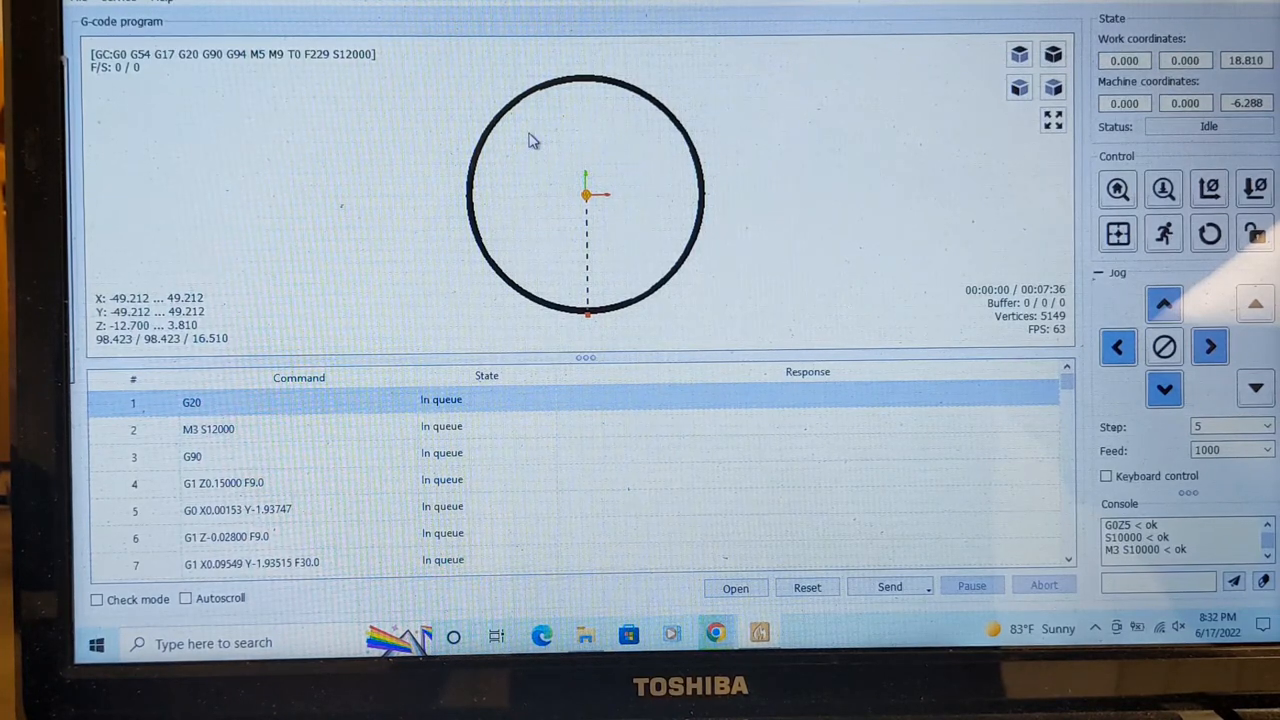